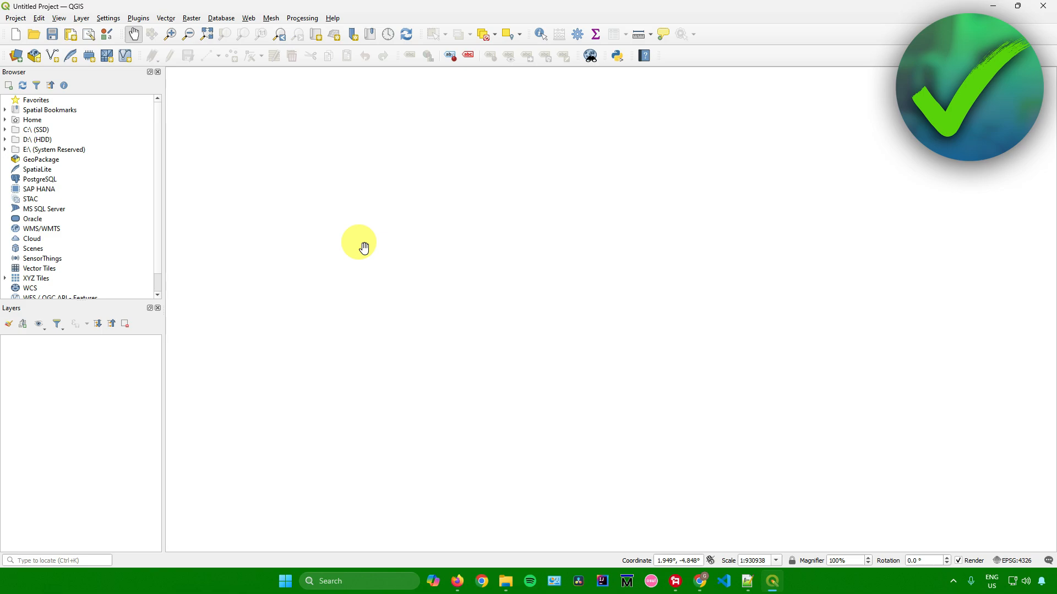
Step: Install the QuickMapServices plugin from the QGIS plugin manager
{"action": "left_click", "coordinate": [138, 17]}
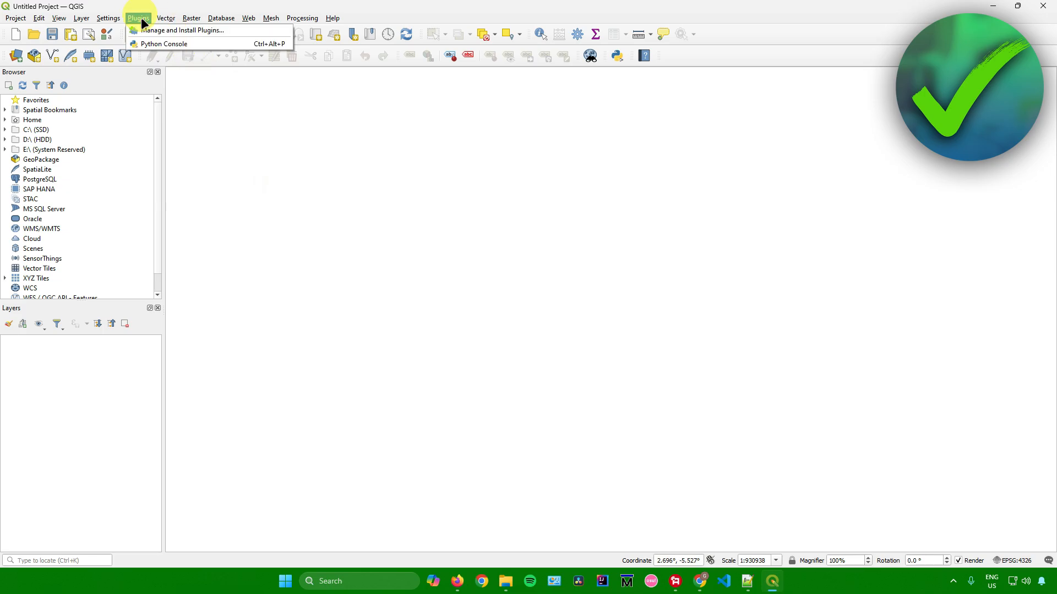
{"action": "left_click", "coordinate": [182, 30]}
{"action": "type", "text": "quickmap"}
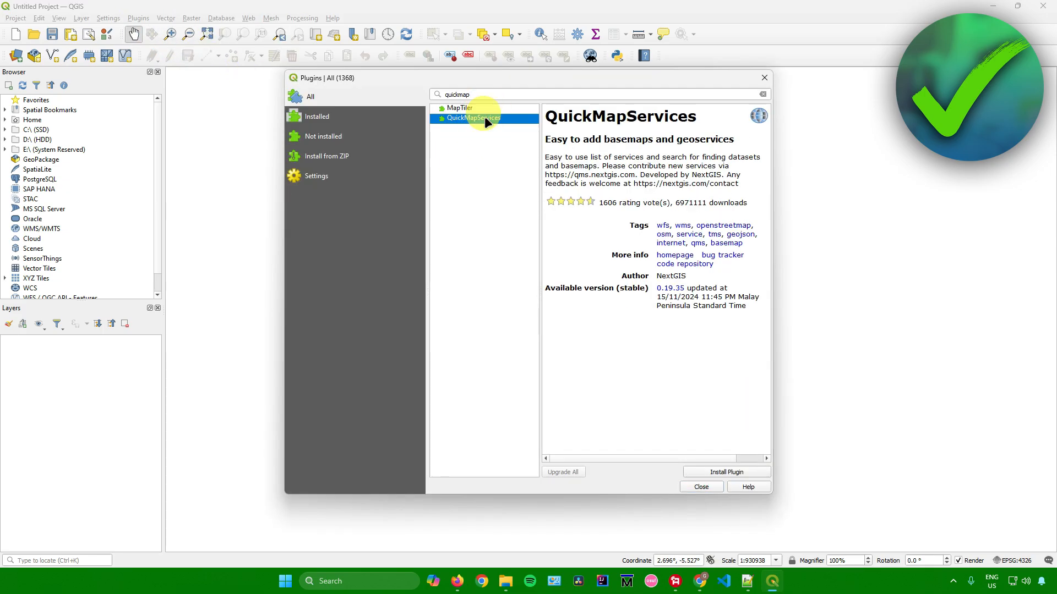
{"action": "mouse_move", "coordinate": [496, 114]}
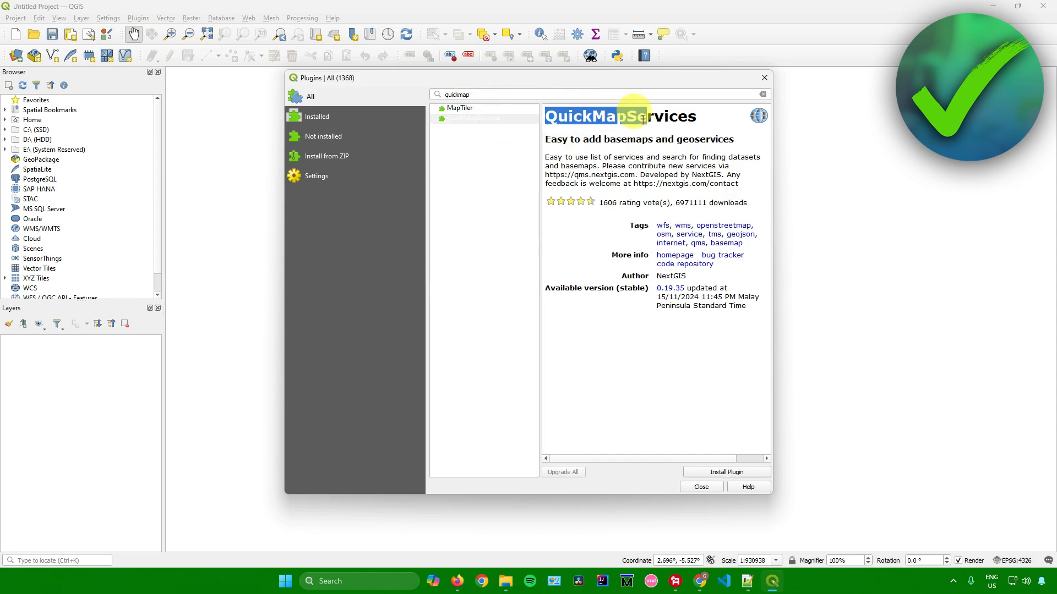
{"action": "left_click", "coordinate": [726, 472]}
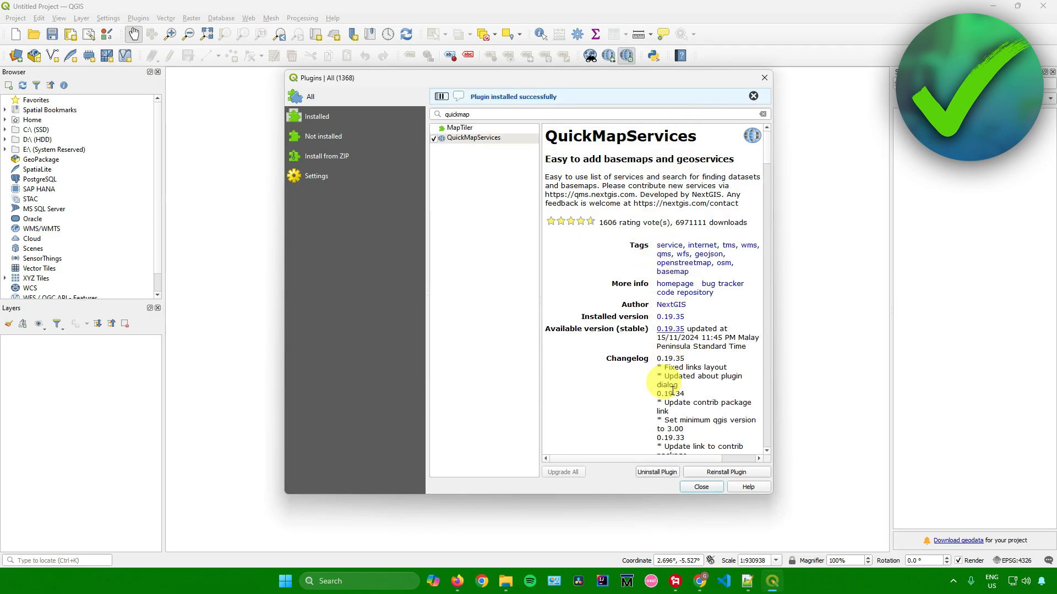
Step: Get the QuickMapServices contributed services pack from its Settings and confirm the download
{"action": "left_click", "coordinate": [700, 486]}
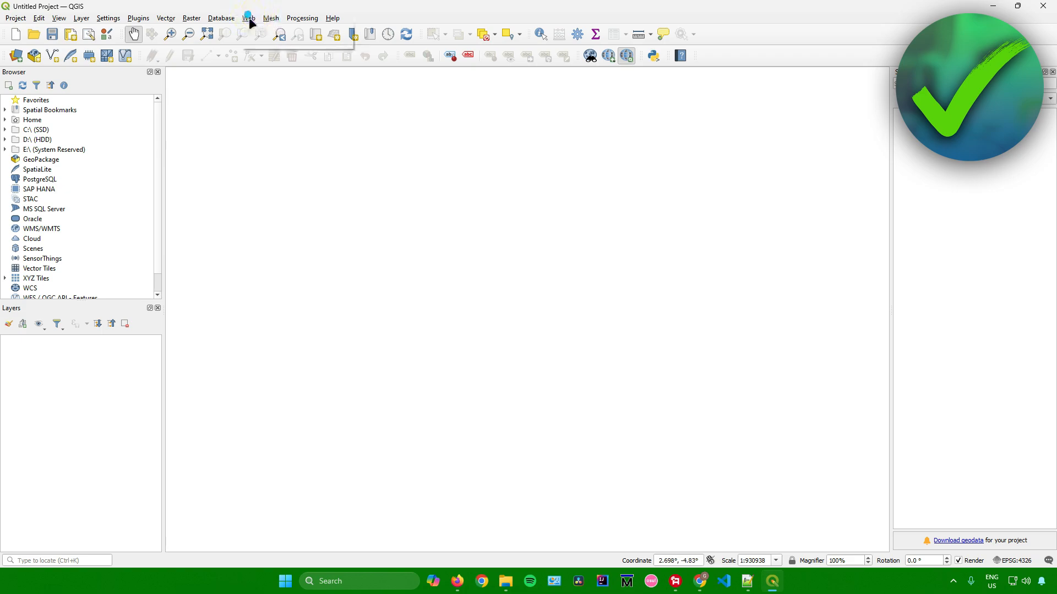
{"action": "left_click", "coordinate": [248, 18]}
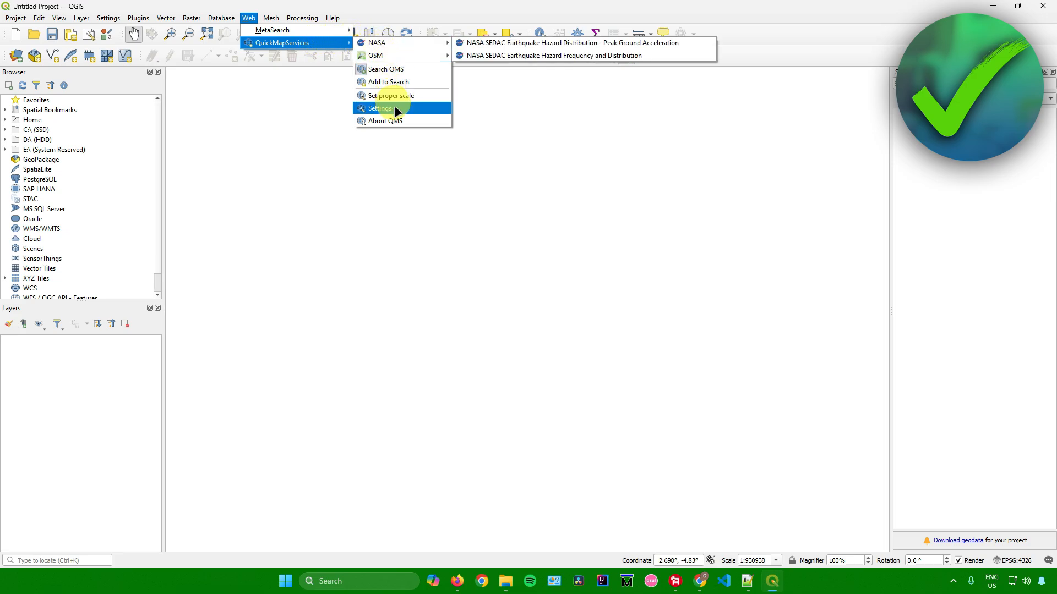
{"action": "left_click", "coordinate": [379, 108]}
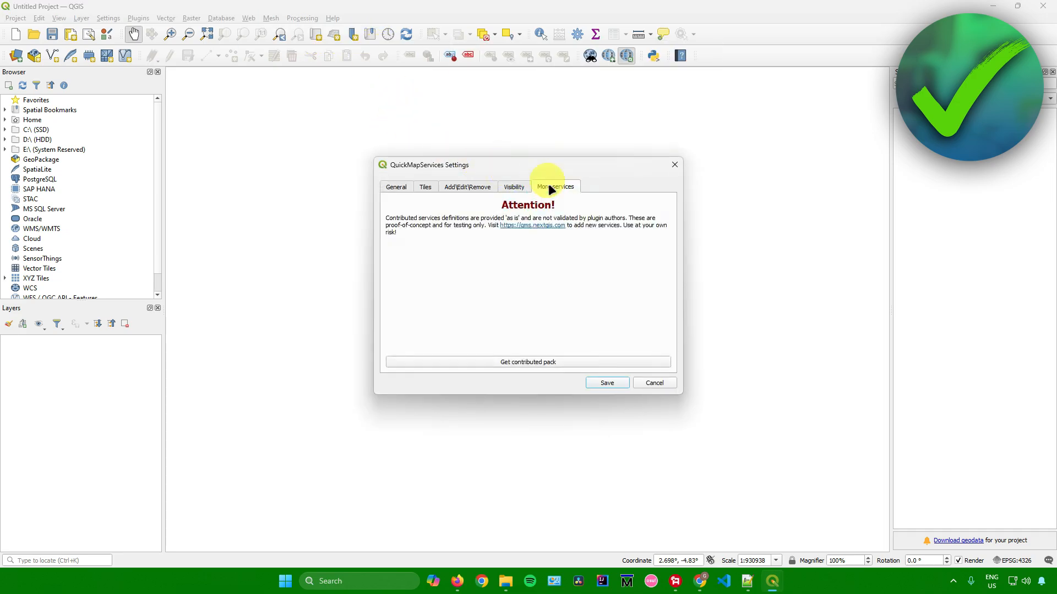
{"action": "mouse_move", "coordinate": [528, 366]}
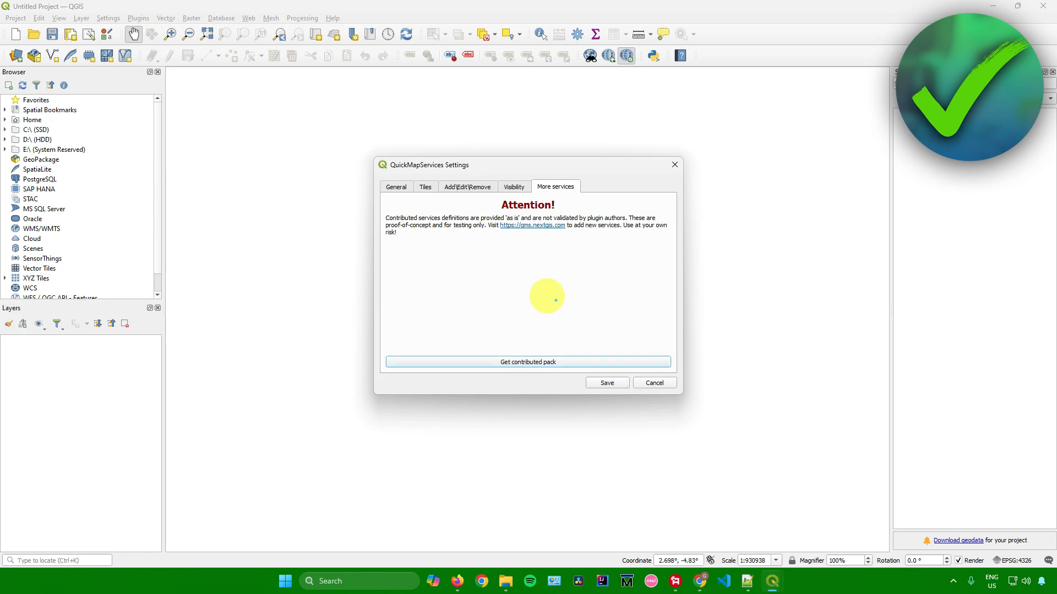
{"action": "left_click", "coordinate": [528, 362]}
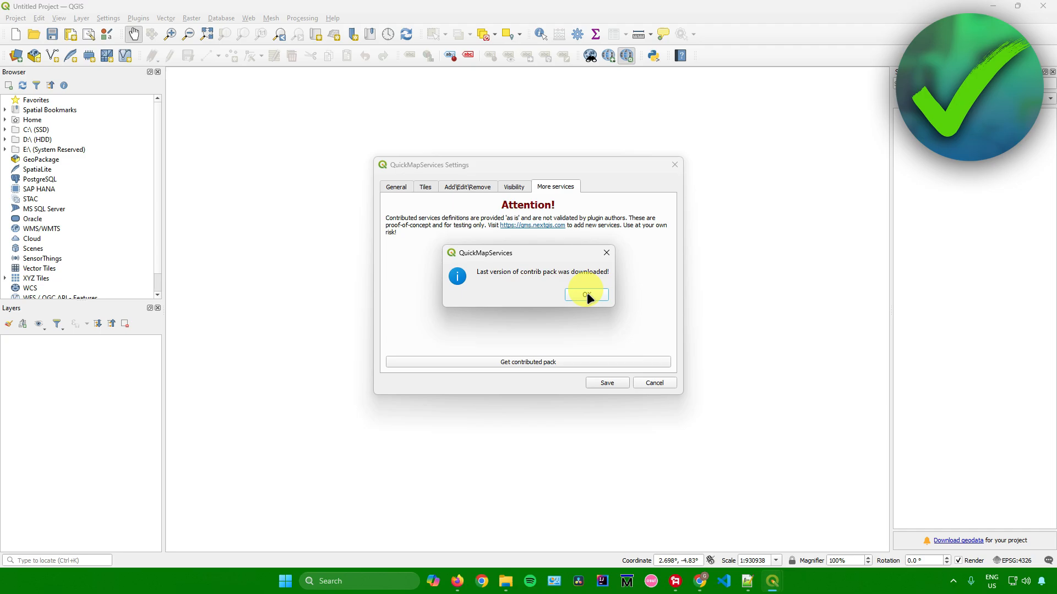
{"action": "left_click", "coordinate": [585, 295]}
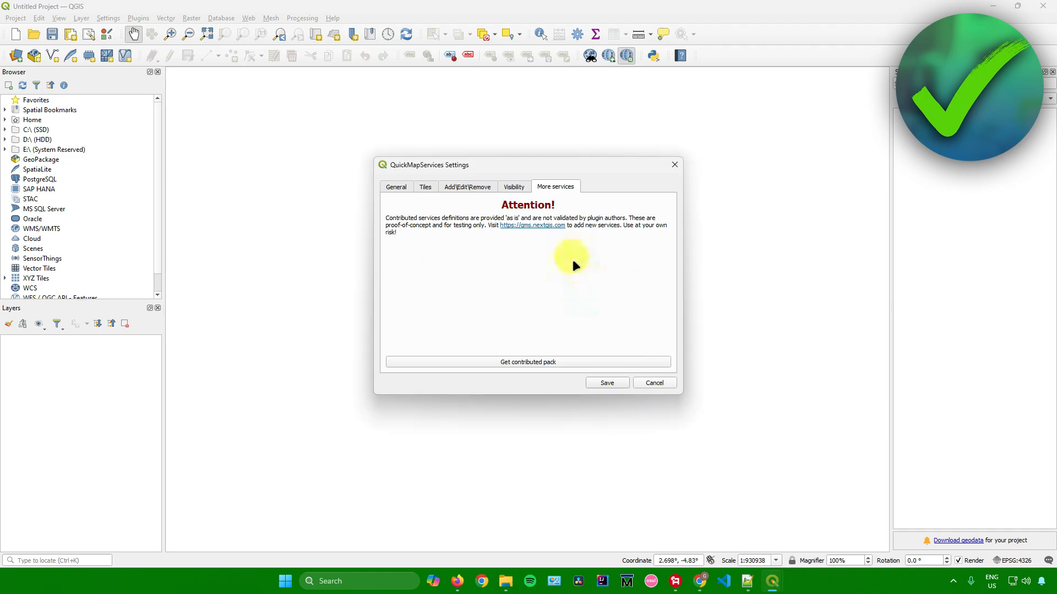
Step: Untick the waze and yandex groups on the Visibility tab and save
{"action": "left_click", "coordinate": [513, 186]}
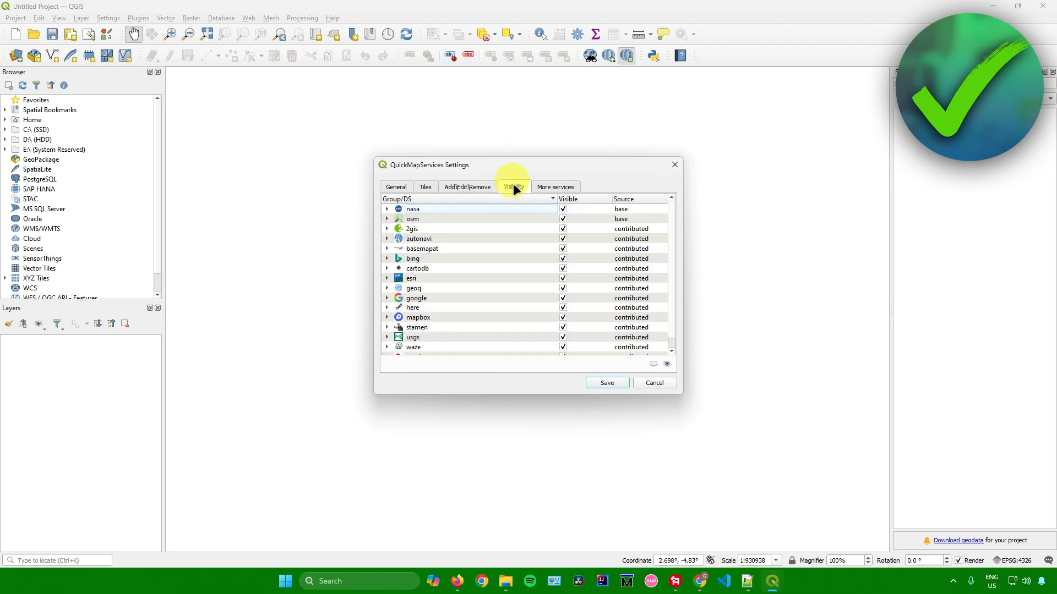
{"action": "scroll", "scroll_direction": "down", "scroll_amount": 3}
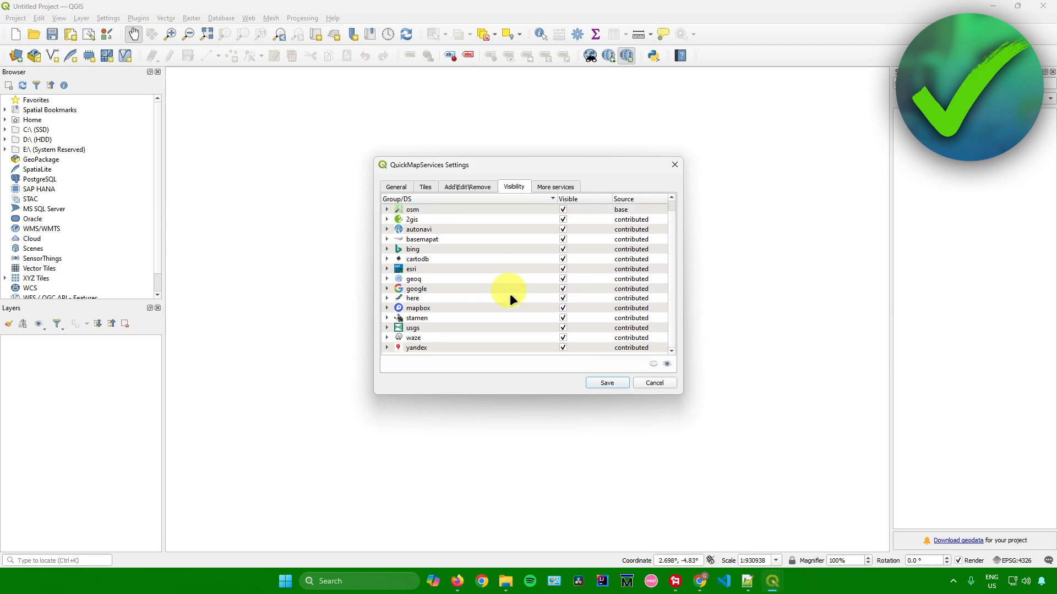
{"action": "mouse_move", "coordinate": [549, 360]}
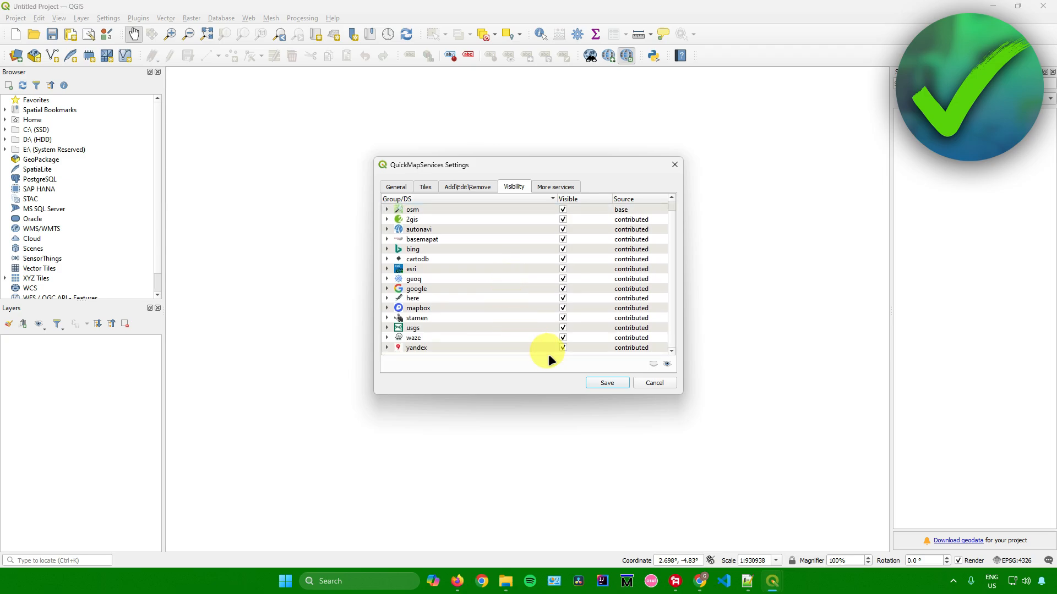
{"action": "mouse_move", "coordinate": [564, 349]}
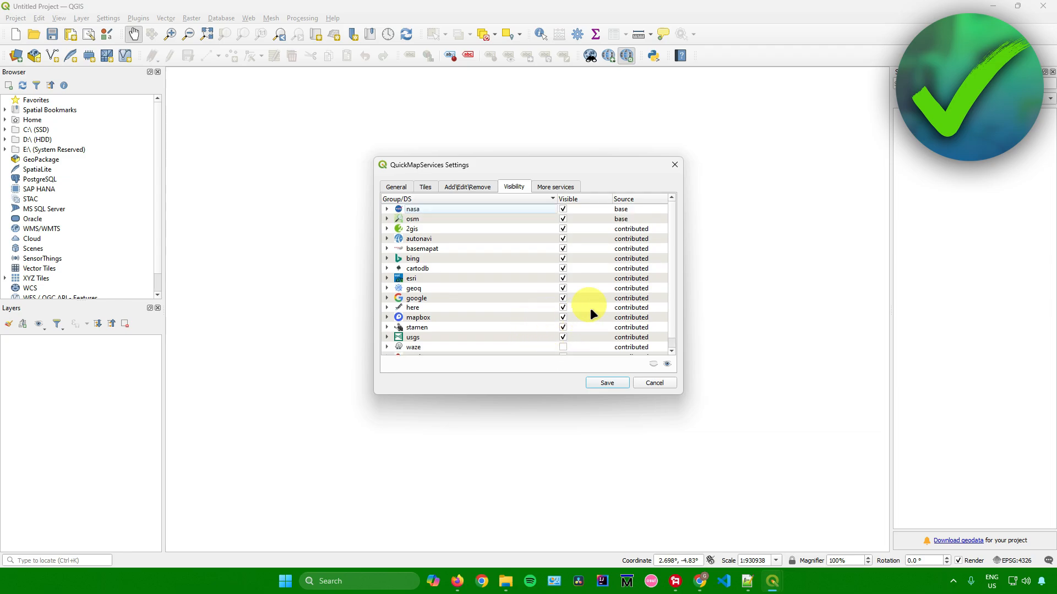
{"action": "scroll", "scroll_direction": "down", "scroll_amount": 3}
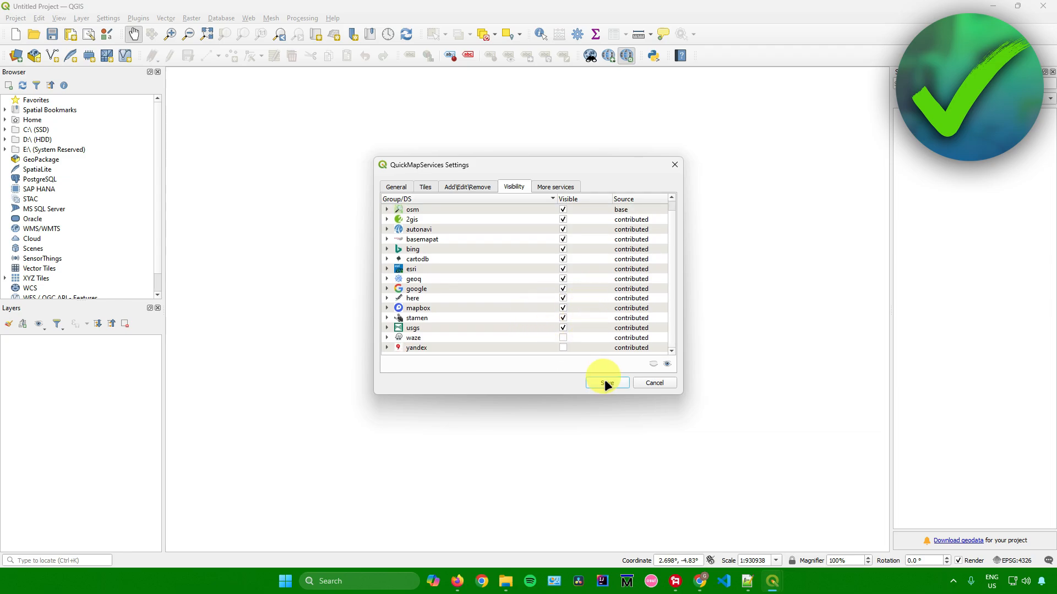
{"action": "left_click", "coordinate": [606, 383]}
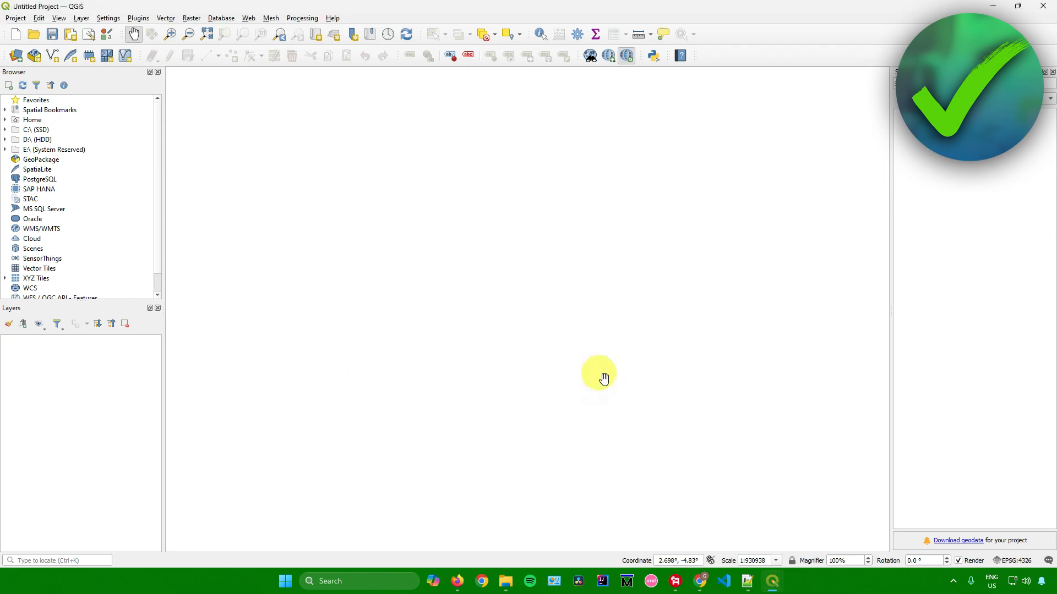
Step: Load Google Satellite from the Web > QuickMapServices > Google menu
{"action": "left_click", "coordinate": [248, 18]}
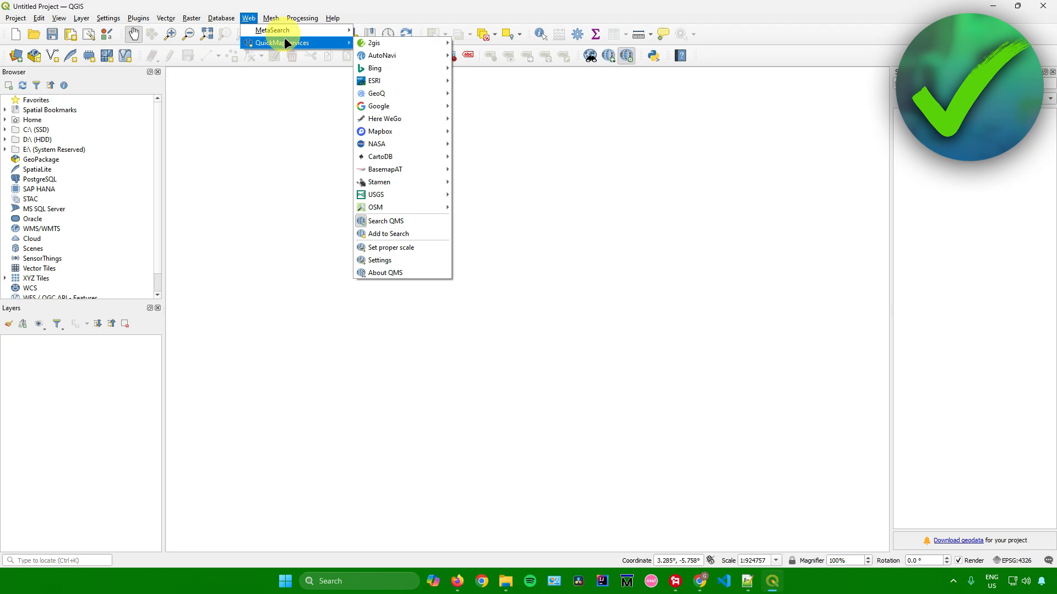
{"action": "mouse_move", "coordinate": [382, 55]}
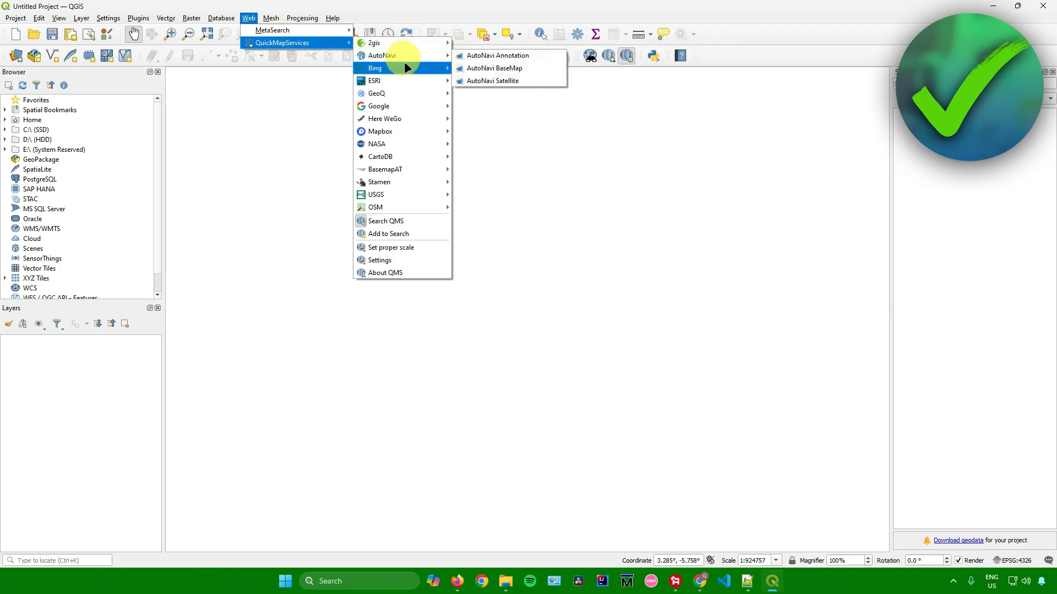
{"action": "mouse_move", "coordinate": [378, 106]}
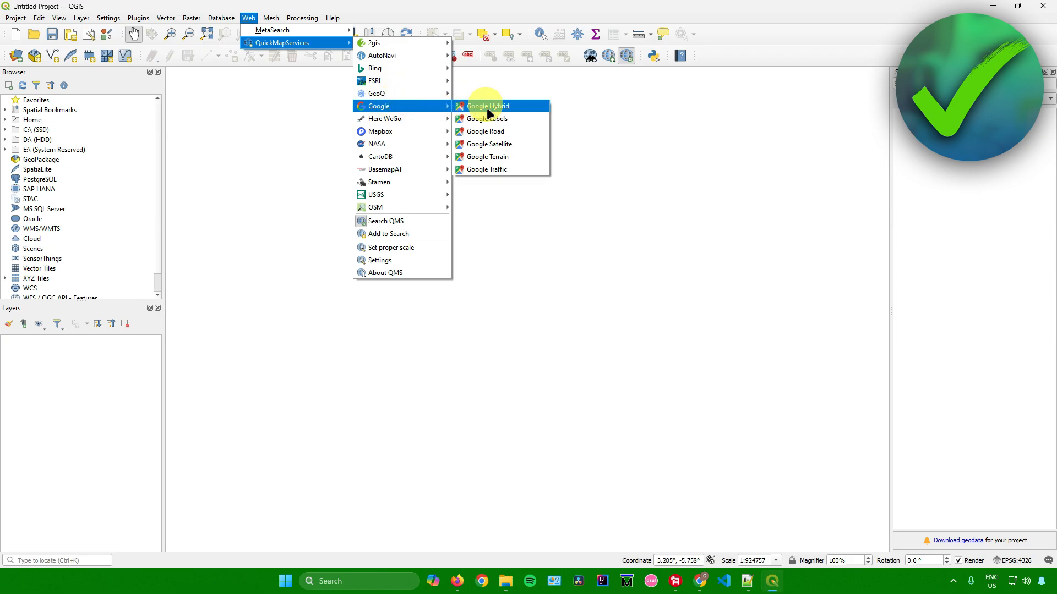
{"action": "mouse_move", "coordinate": [502, 147]}
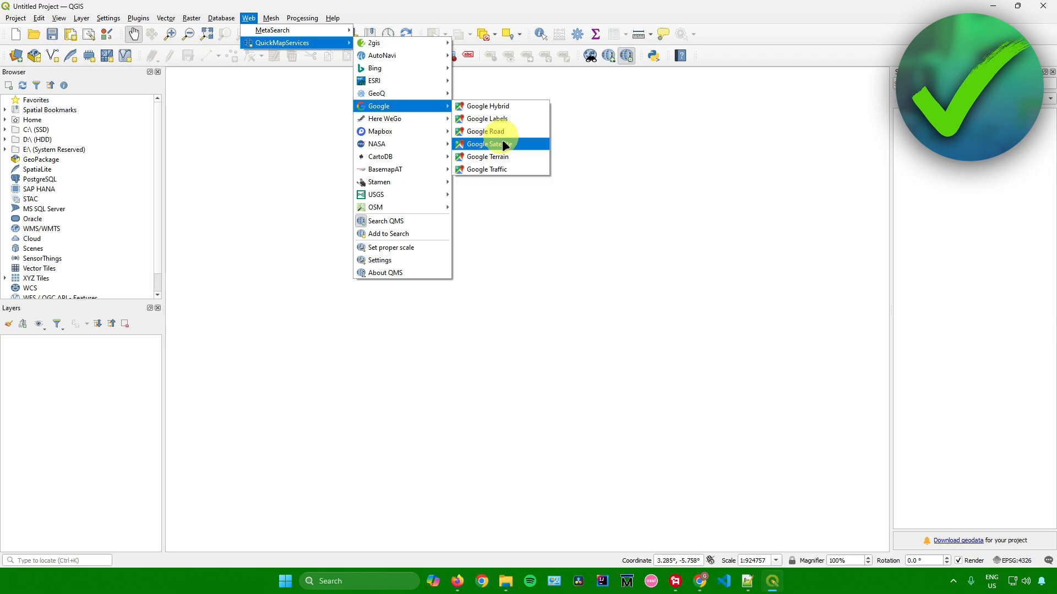
{"action": "left_click", "coordinate": [486, 144]}
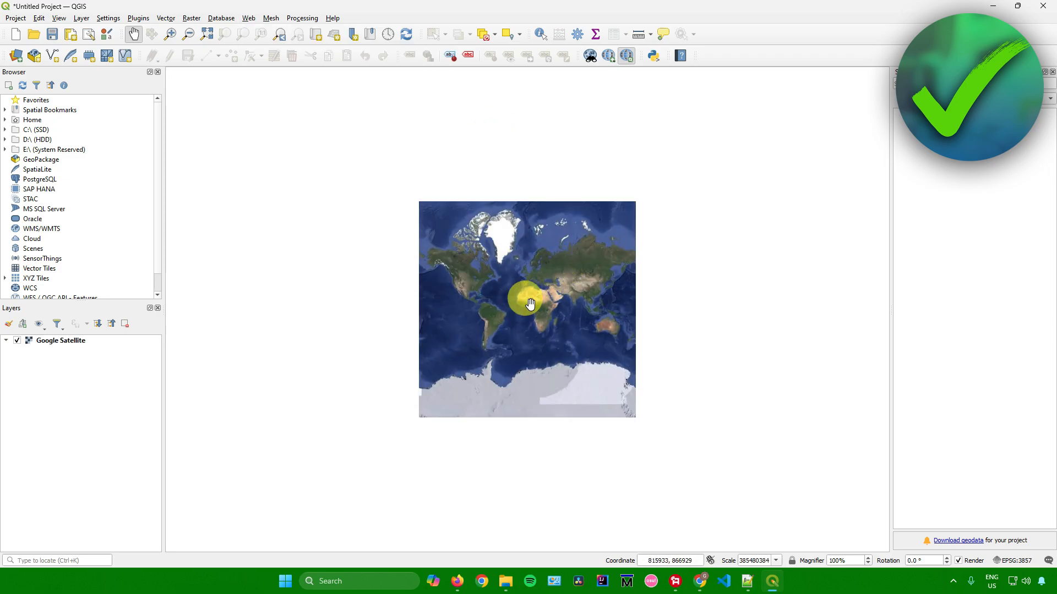